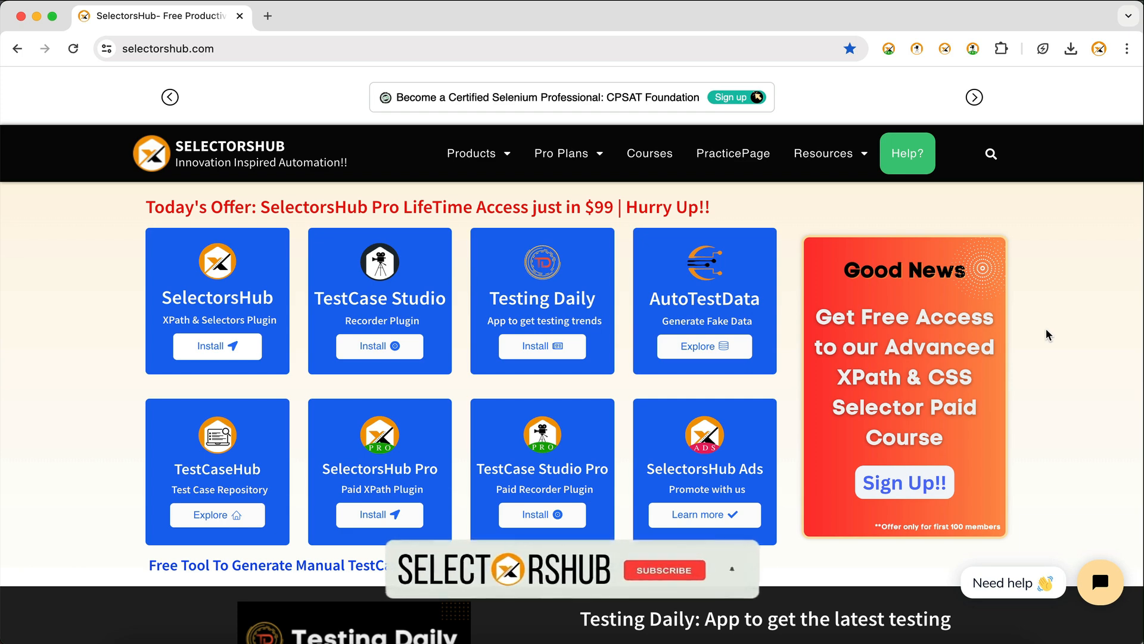
Step: Launch the recorder from the extension icon and review the Customize settings list
{"action": "left_click", "coordinate": [663, 570]}
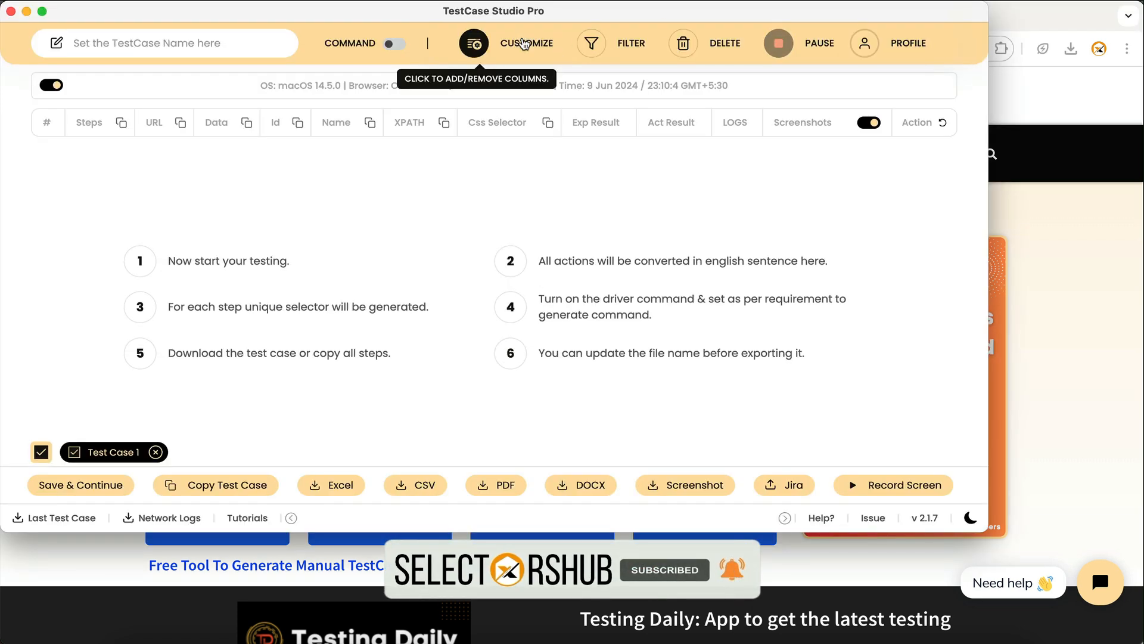
{"action": "left_click", "coordinate": [473, 43]}
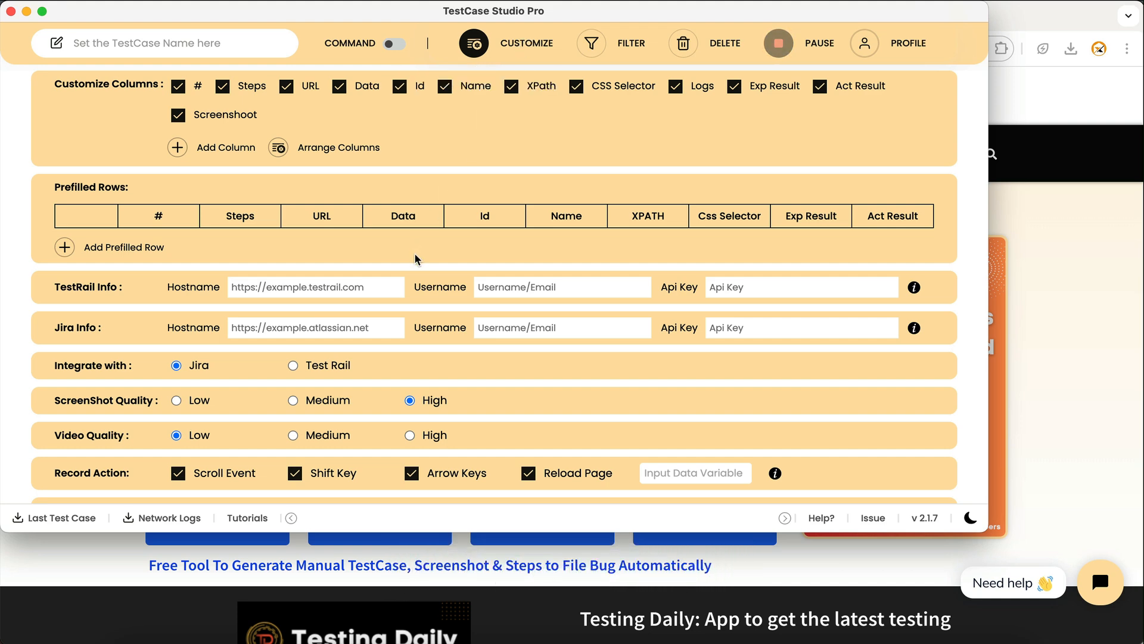
{"action": "scroll", "scroll_direction": "down", "scroll_amount": 3}
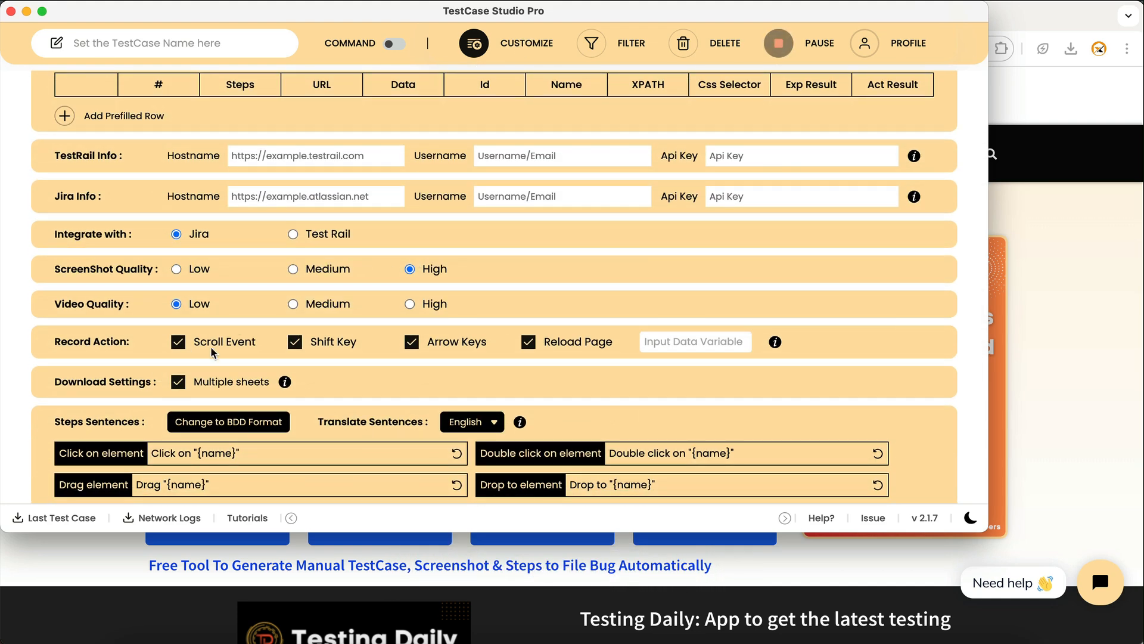
{"action": "mouse_move", "coordinate": [432, 372]}
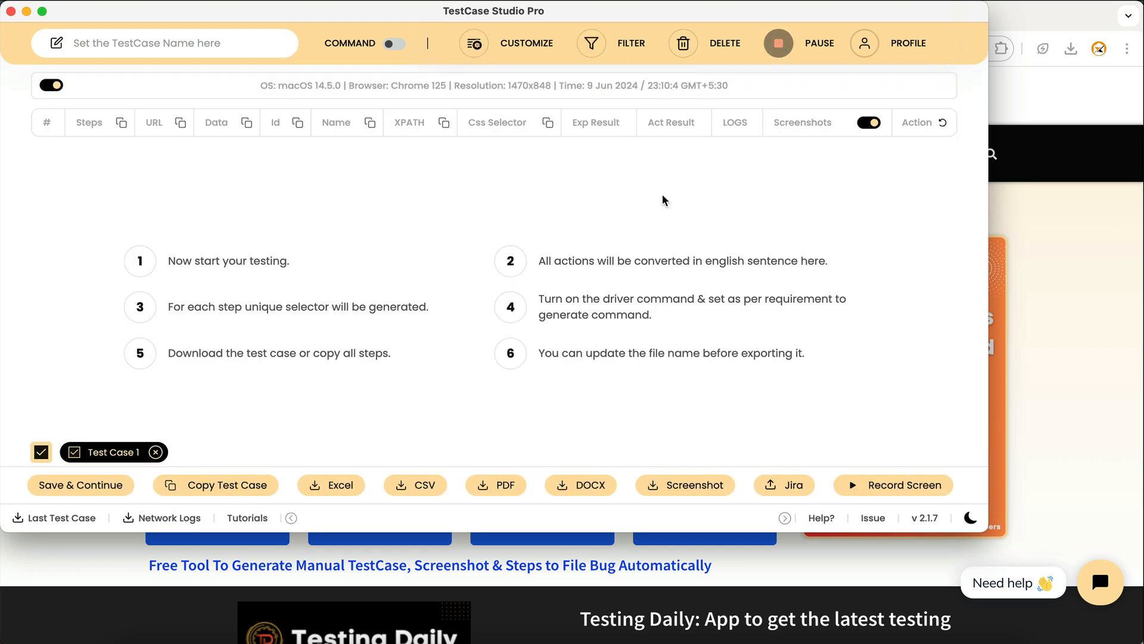
Step: Return to the website and record a click on its Products menu
{"action": "left_click", "coordinate": [472, 154]}
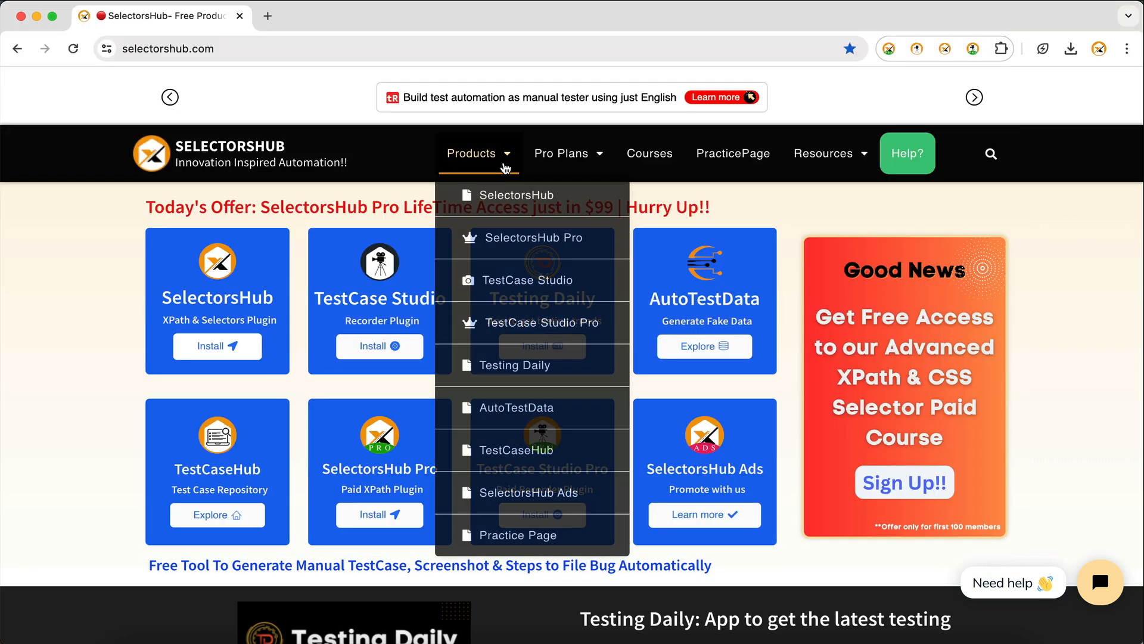
{"action": "left_click", "coordinate": [649, 154]}
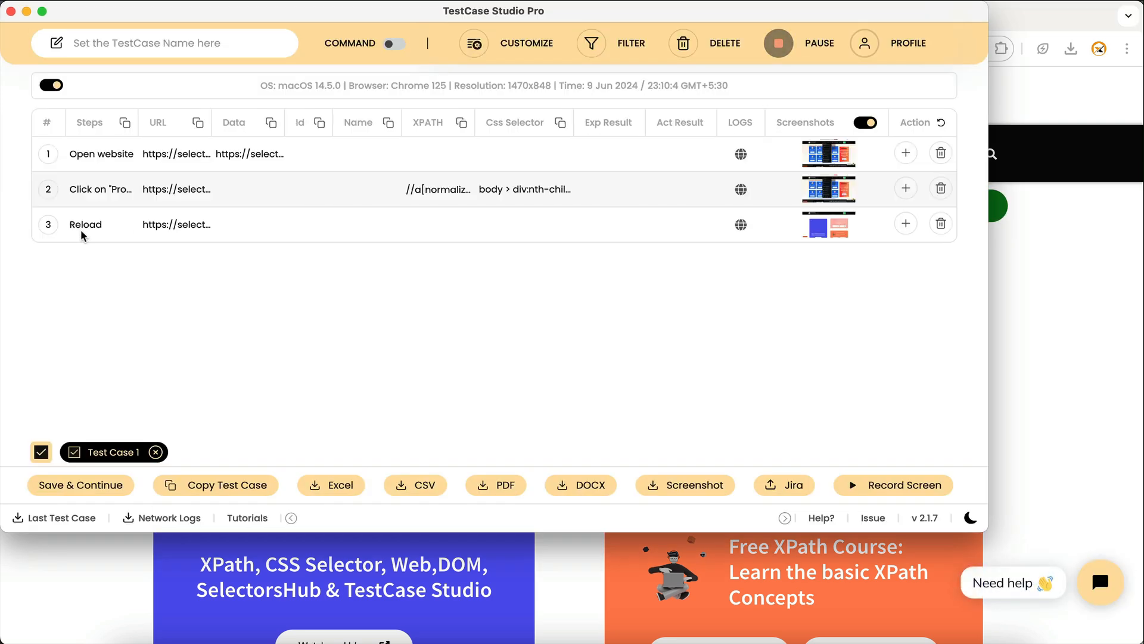
{"action": "mouse_move", "coordinate": [85, 224]}
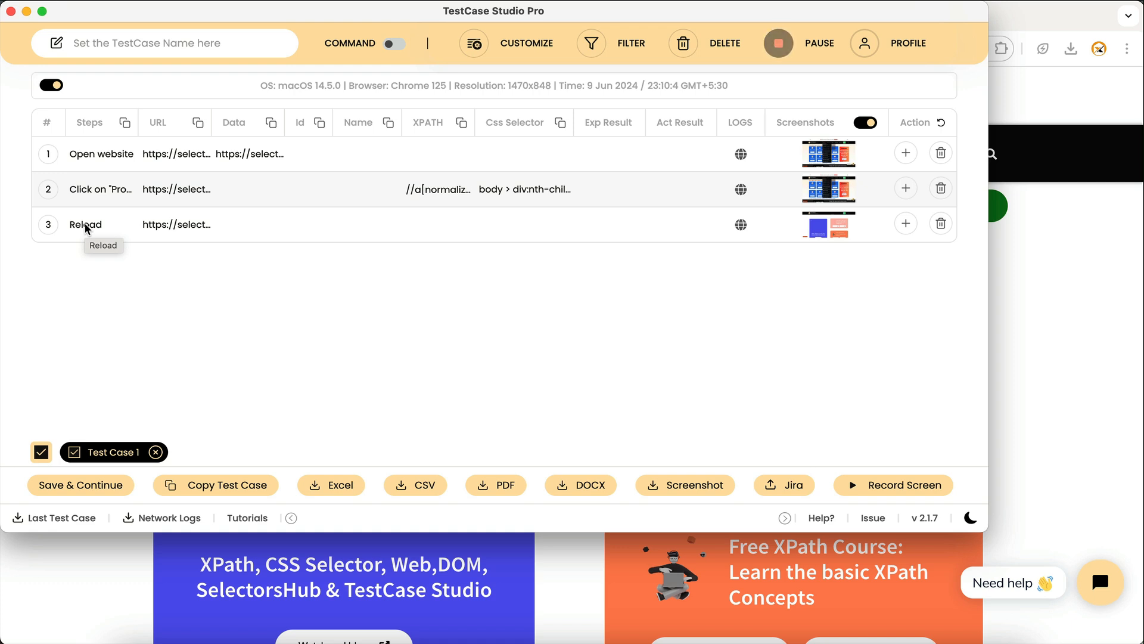
{"action": "mouse_move", "coordinate": [111, 230]}
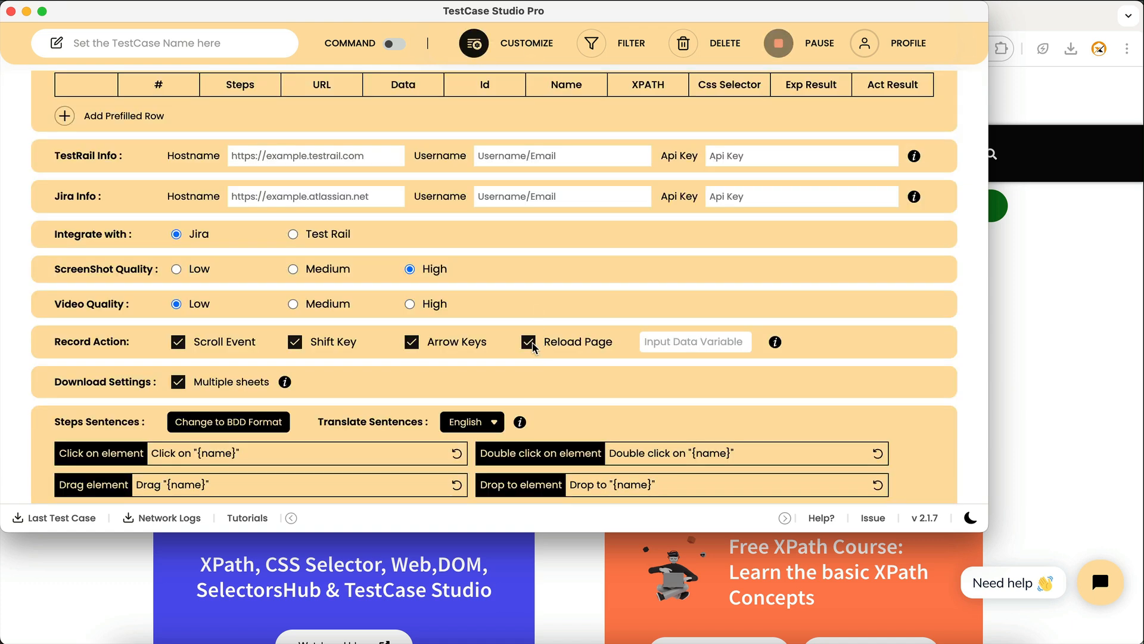
{"action": "mouse_move", "coordinate": [528, 342]}
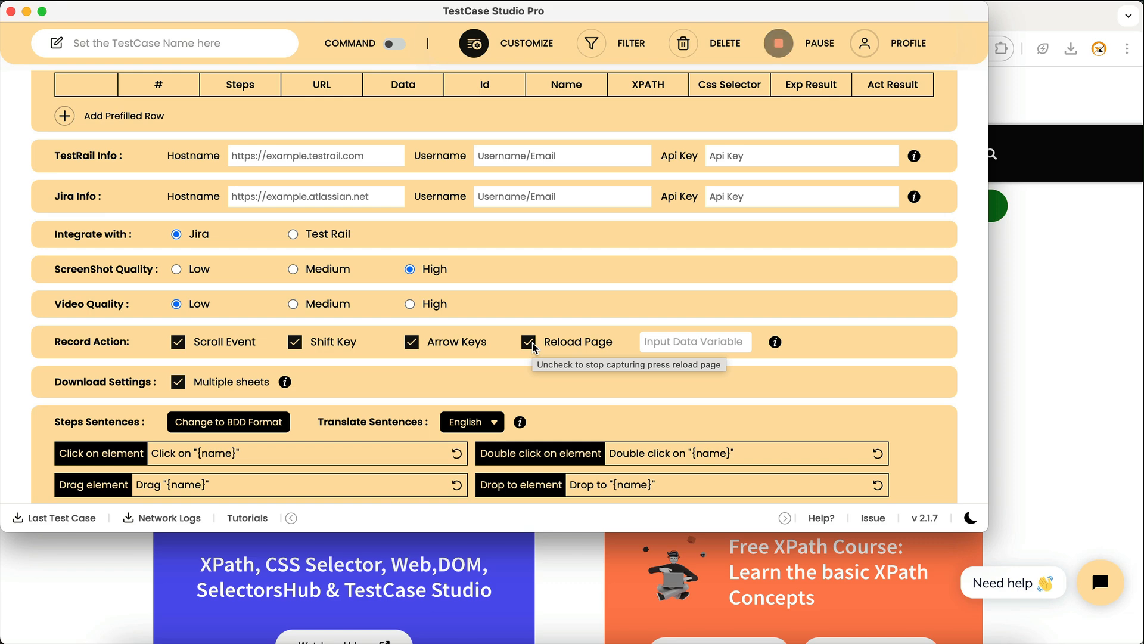
Step: Uncheck Reload Page, then record Pro Plans and PracticePage clicks and reload the practice page
{"action": "left_click", "coordinate": [473, 42]}
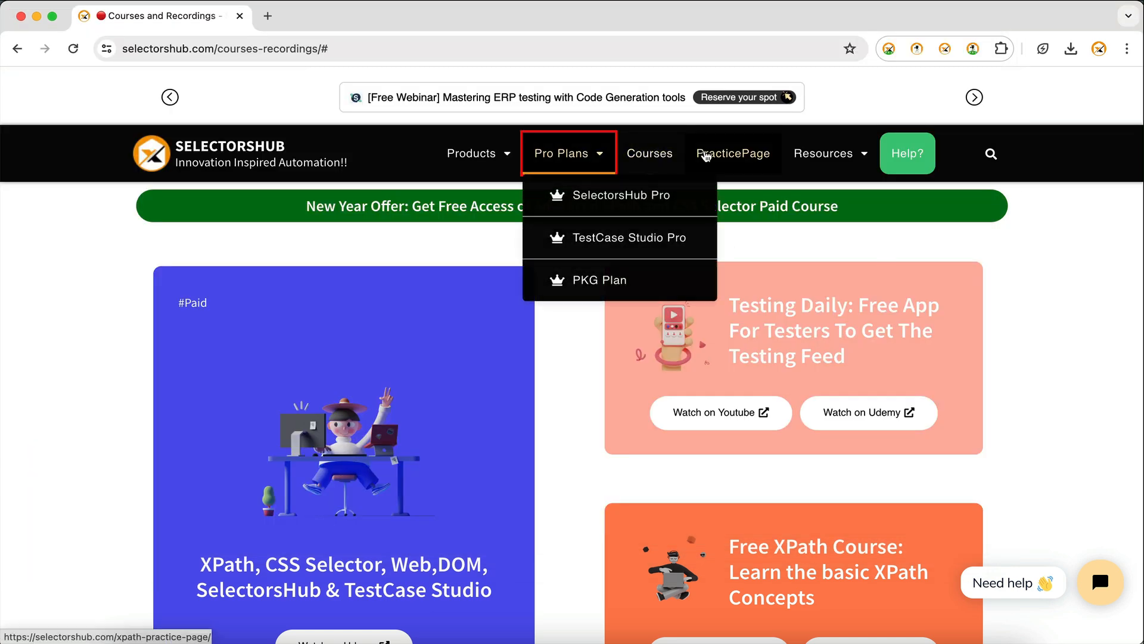
{"action": "left_click", "coordinate": [733, 154]}
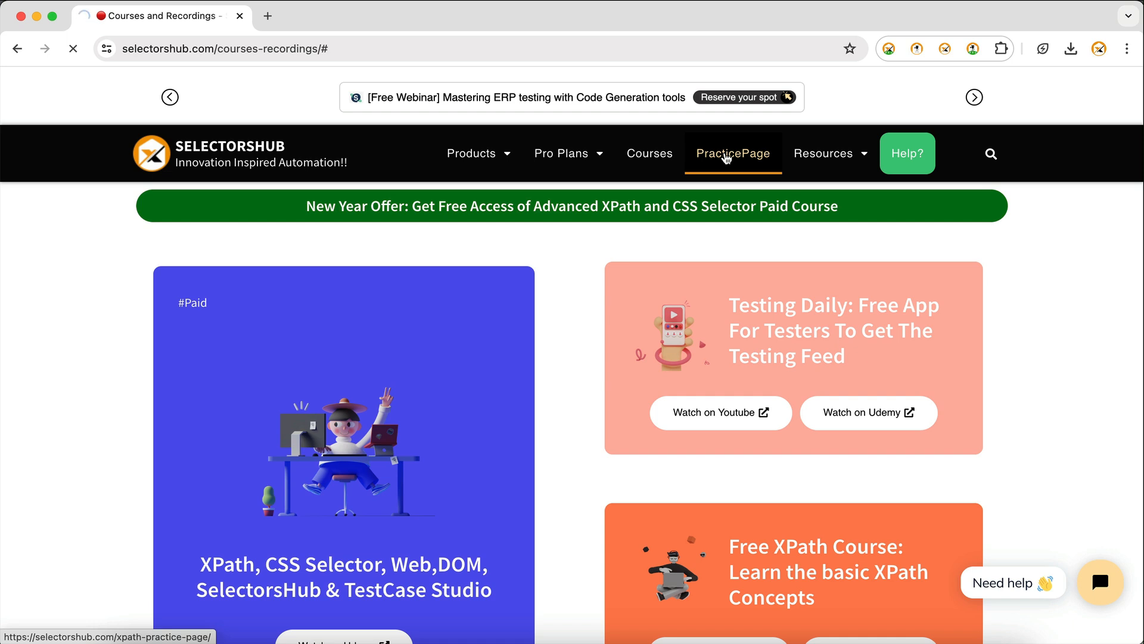
{"action": "left_click", "coordinate": [734, 154]}
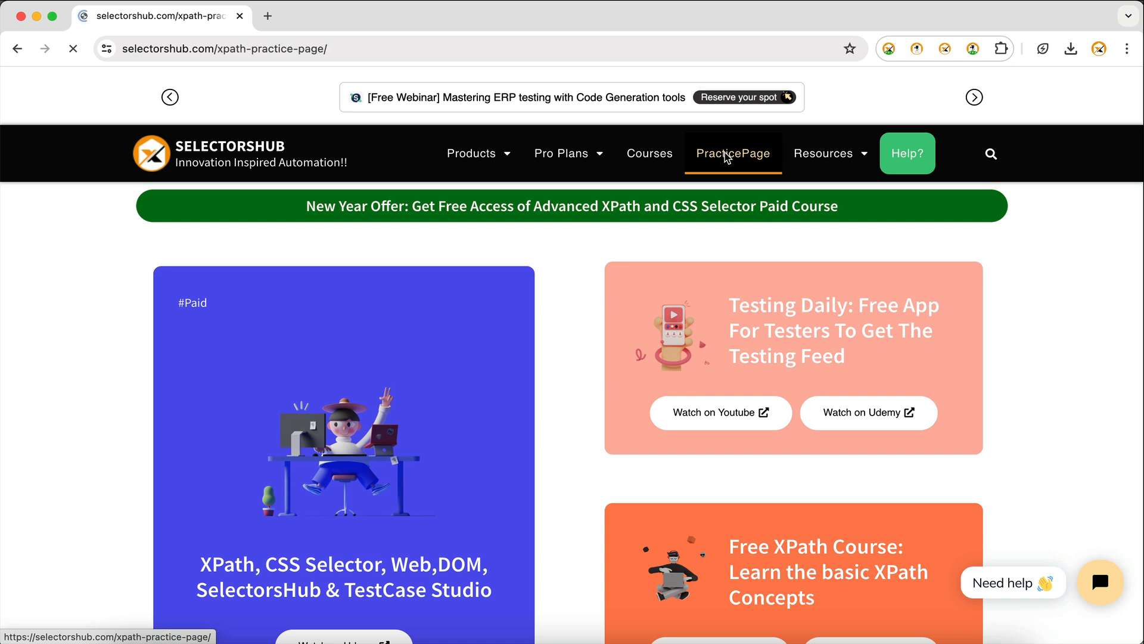
{"action": "left_click", "coordinate": [733, 153]}
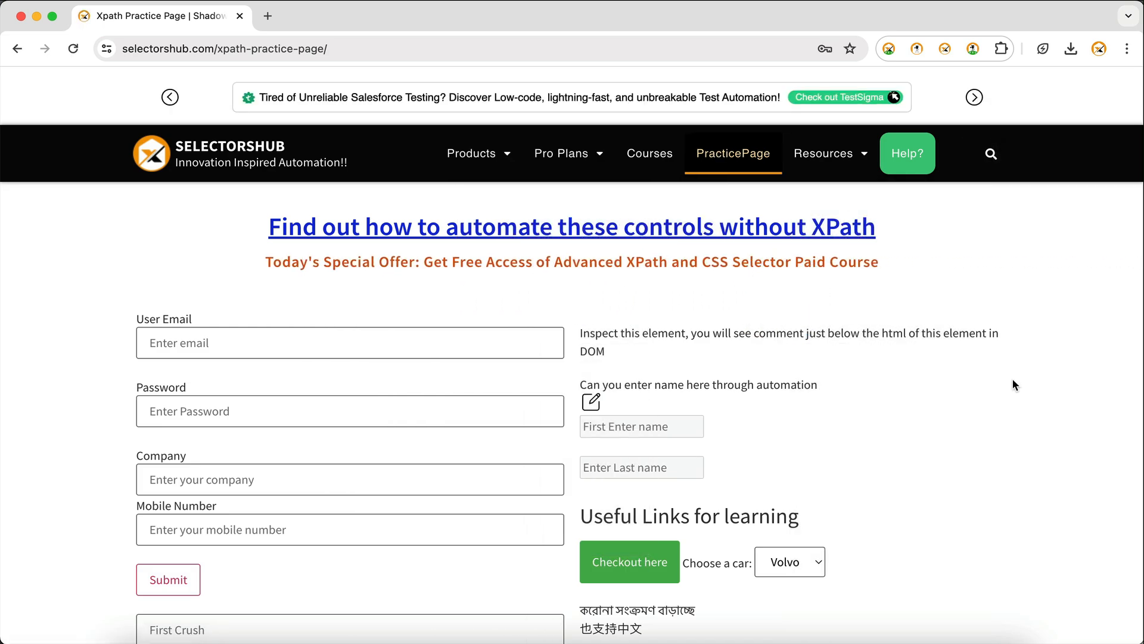
{"action": "mouse_move", "coordinate": [410, 382]}
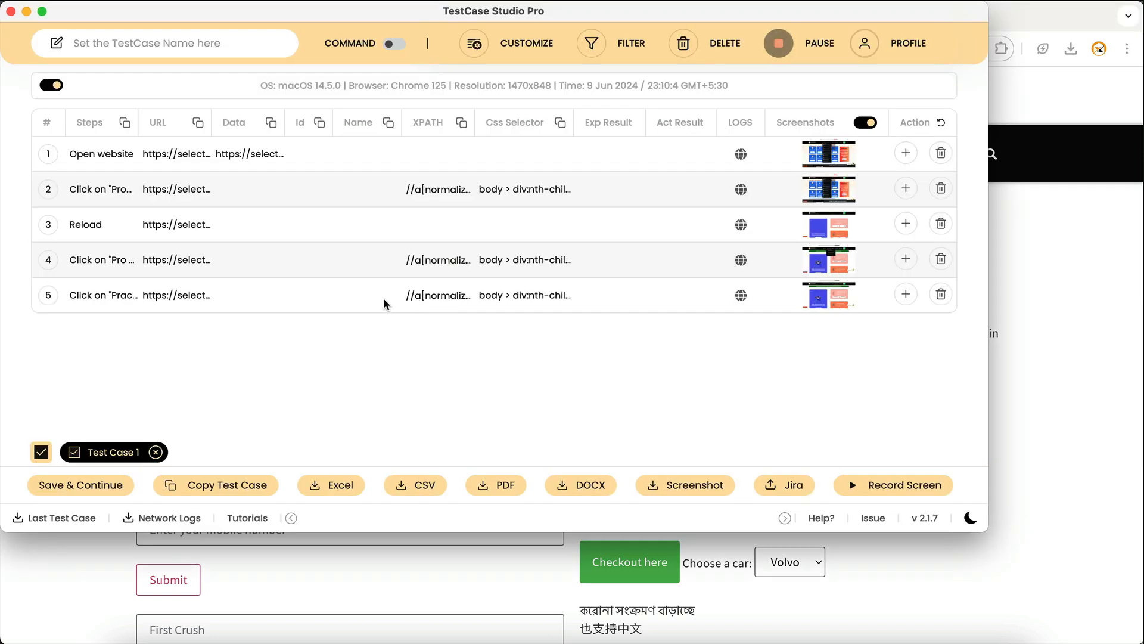
{"action": "mouse_move", "coordinate": [238, 215]}
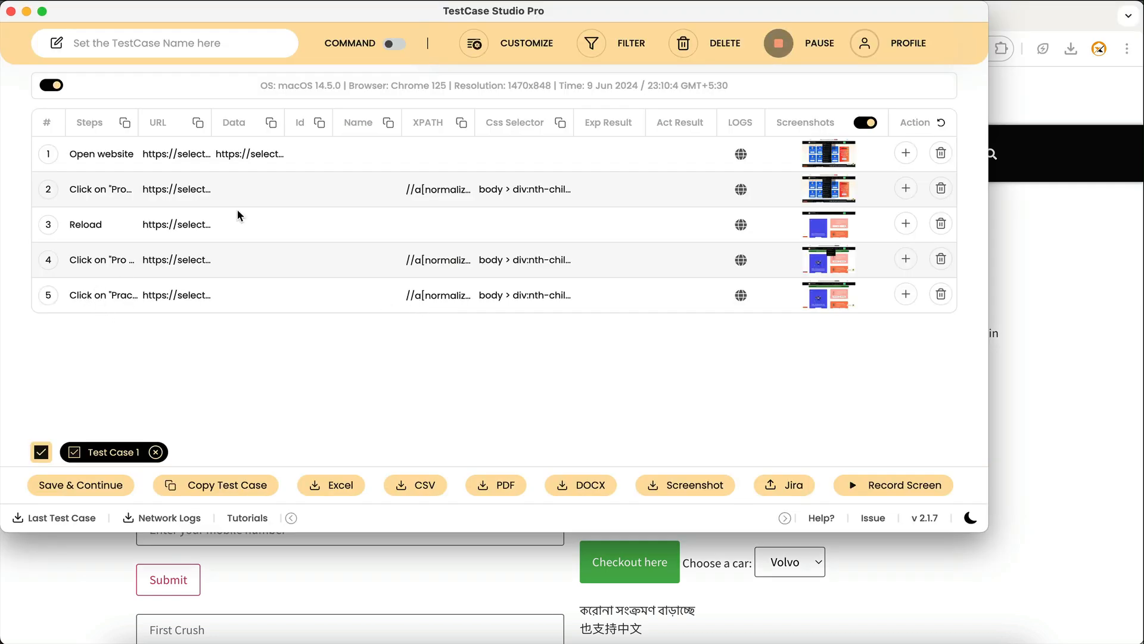
Step: Re-enable Reload Page recording in Customize, verify it, and return to the practice page
{"action": "left_click", "coordinate": [474, 42]}
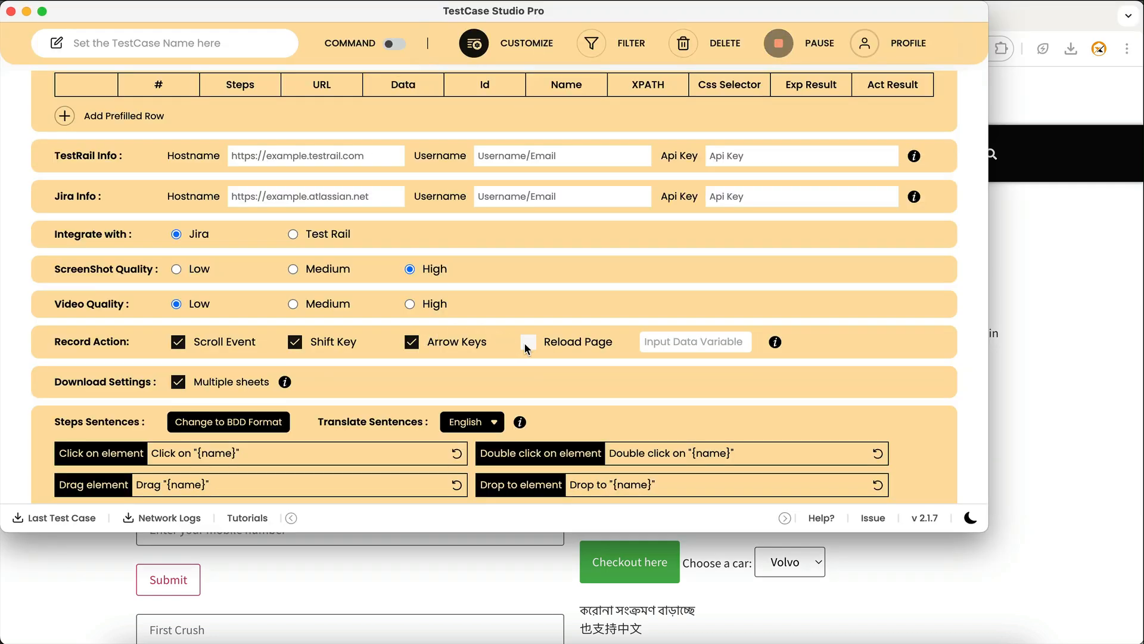
{"action": "left_click", "coordinate": [528, 342]}
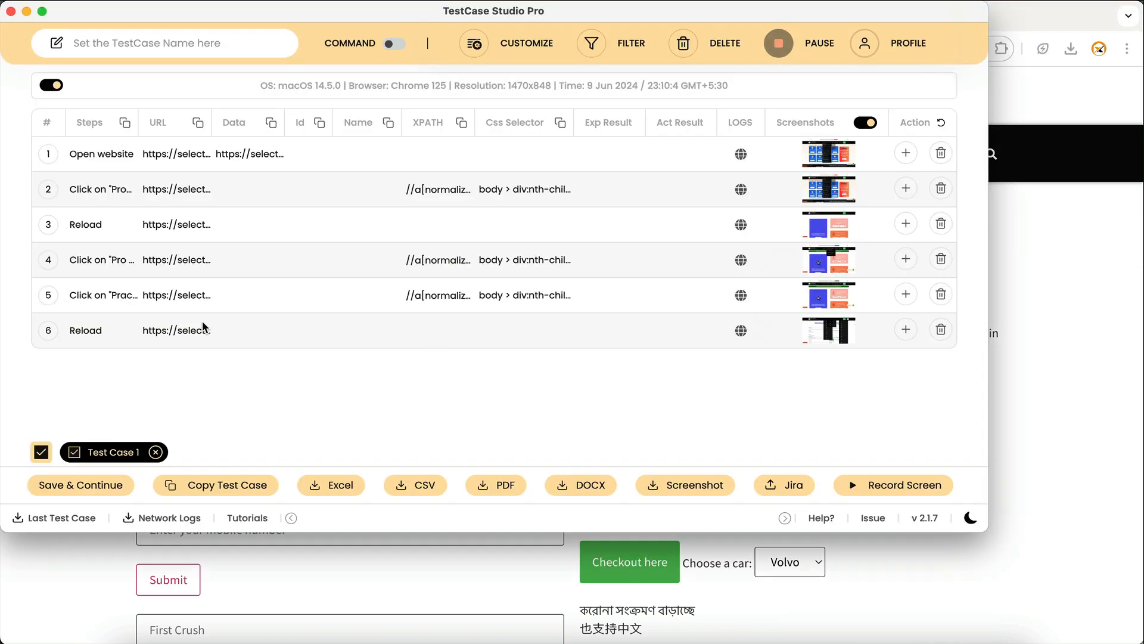
{"action": "mouse_move", "coordinate": [86, 333]}
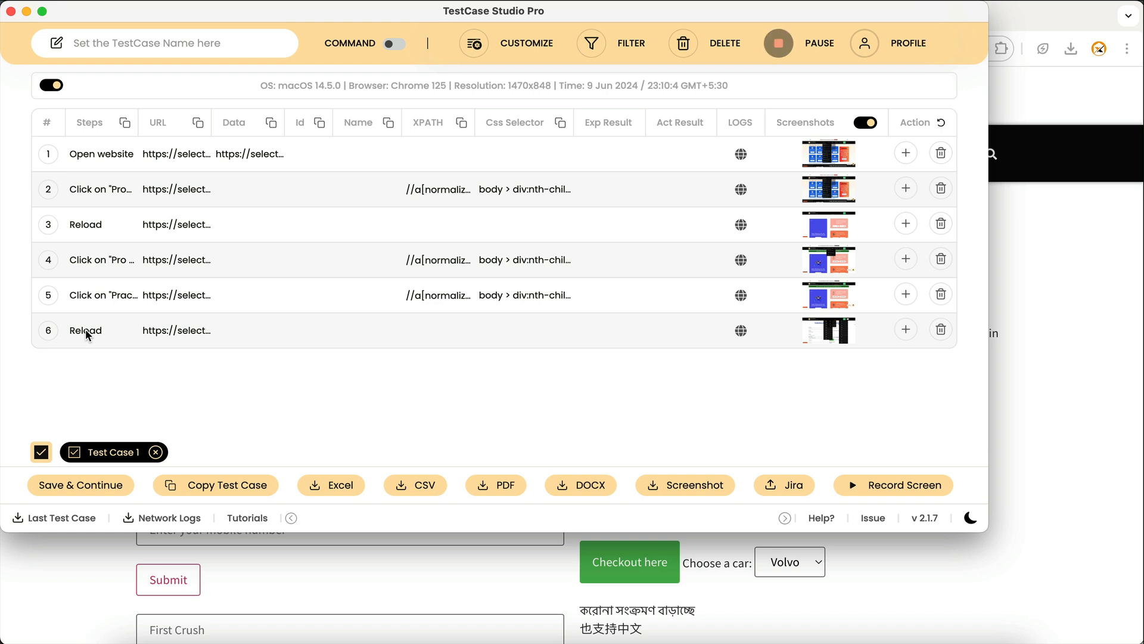
{"action": "left_click", "coordinate": [473, 43]}
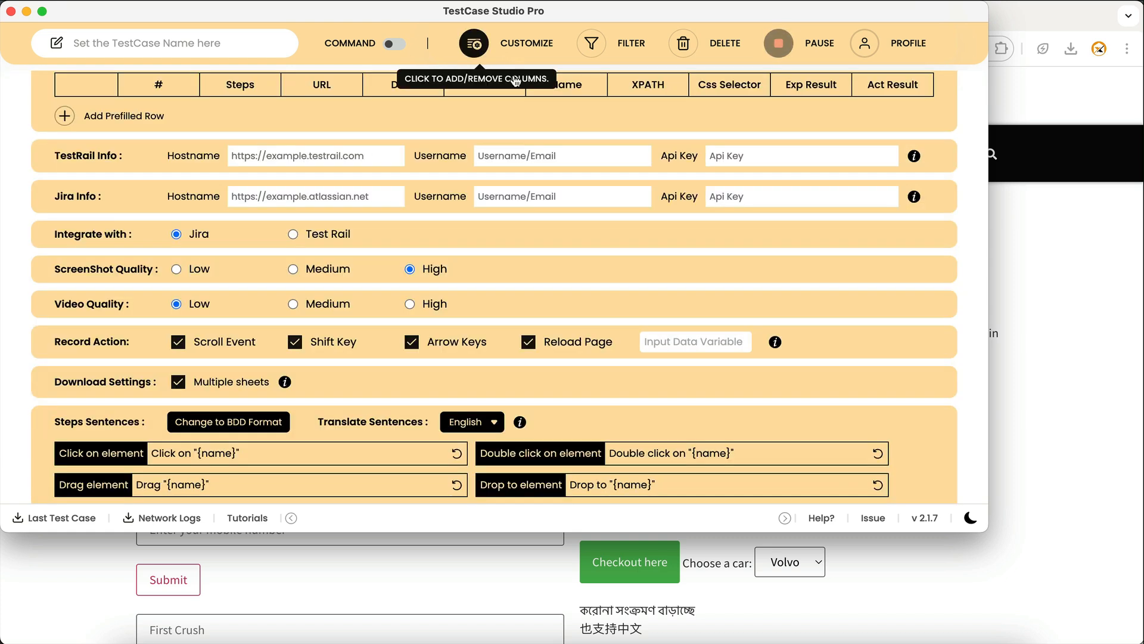
{"action": "mouse_move", "coordinate": [198, 353]}
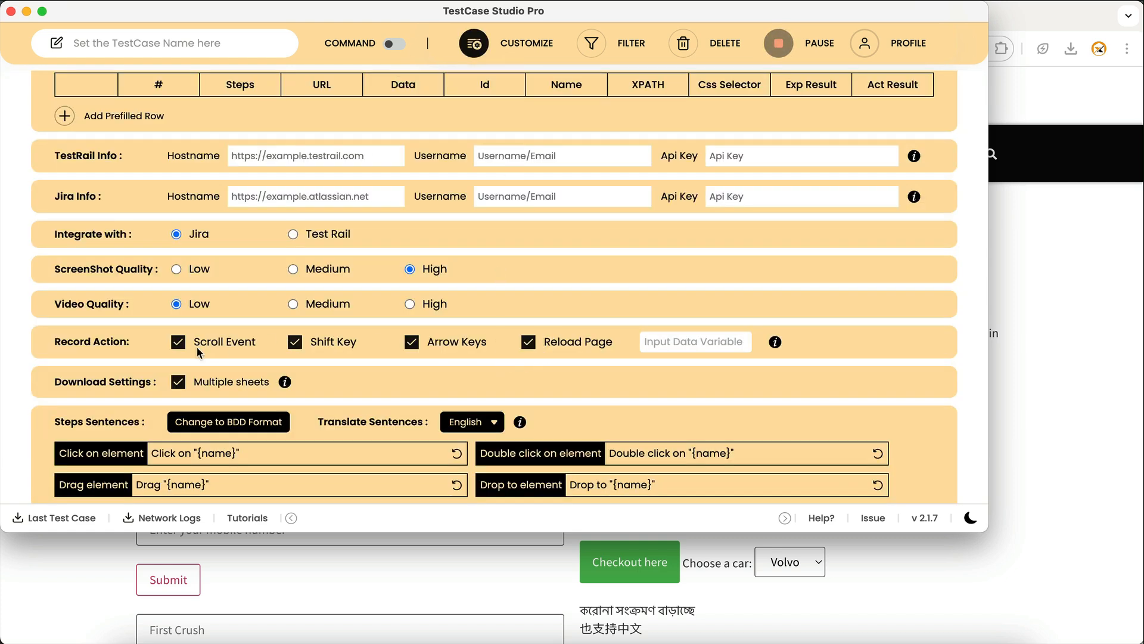
{"action": "mouse_move", "coordinate": [486, 359]}
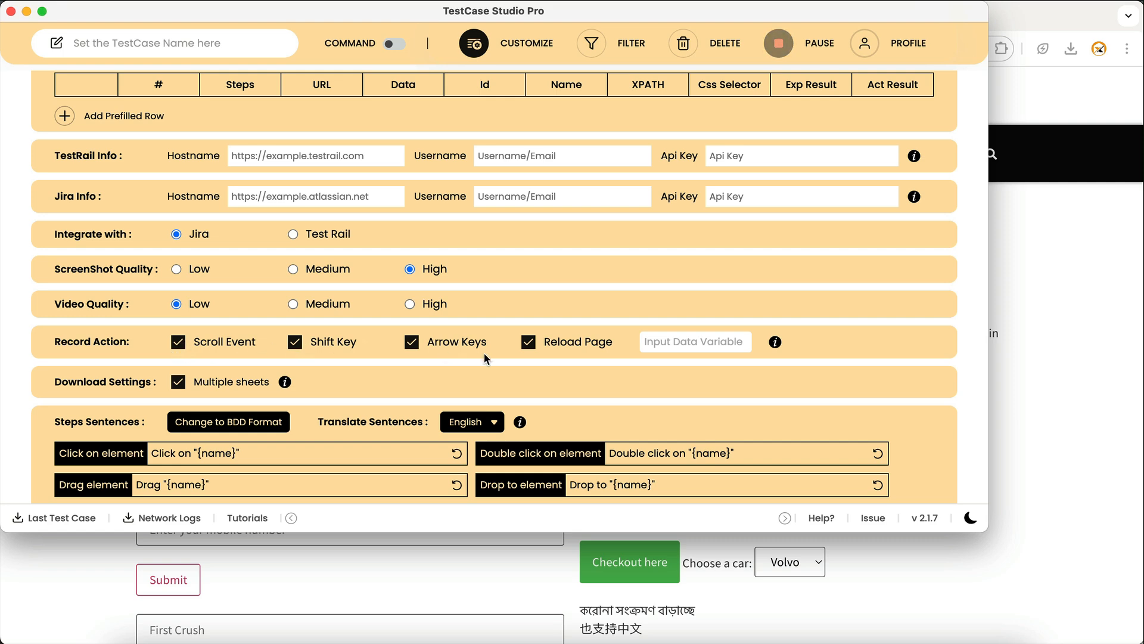
{"action": "left_click", "coordinate": [473, 43]}
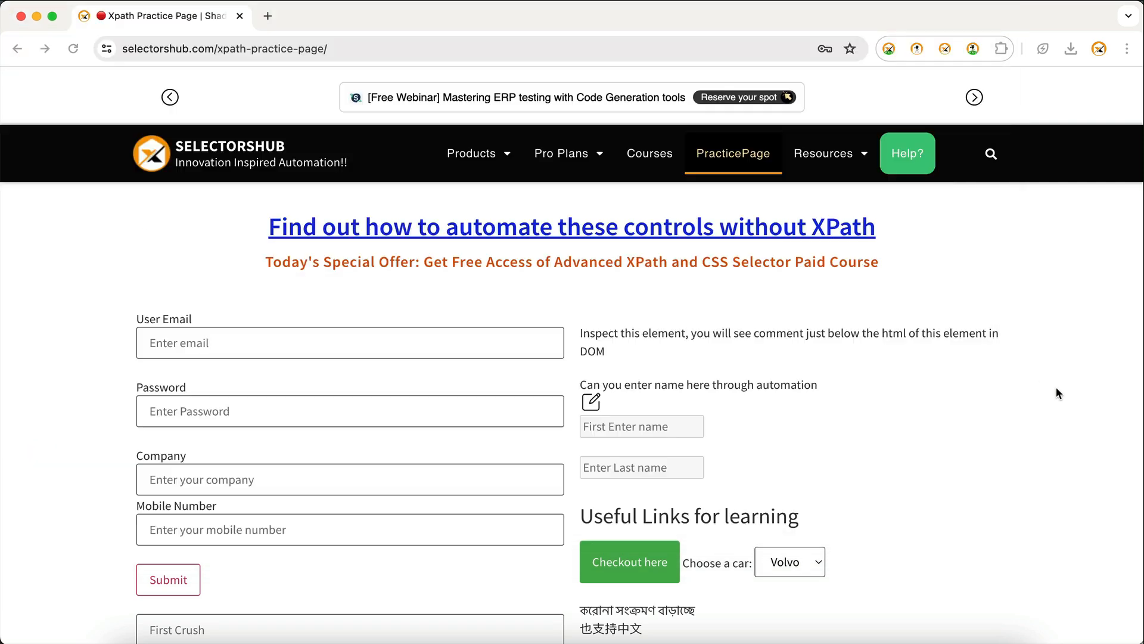
Step: Visit Customize briefly, then scroll the practice page so a Scroll down step is recorded
{"action": "scroll", "scroll_direction": "down", "scroll_amount": 3}
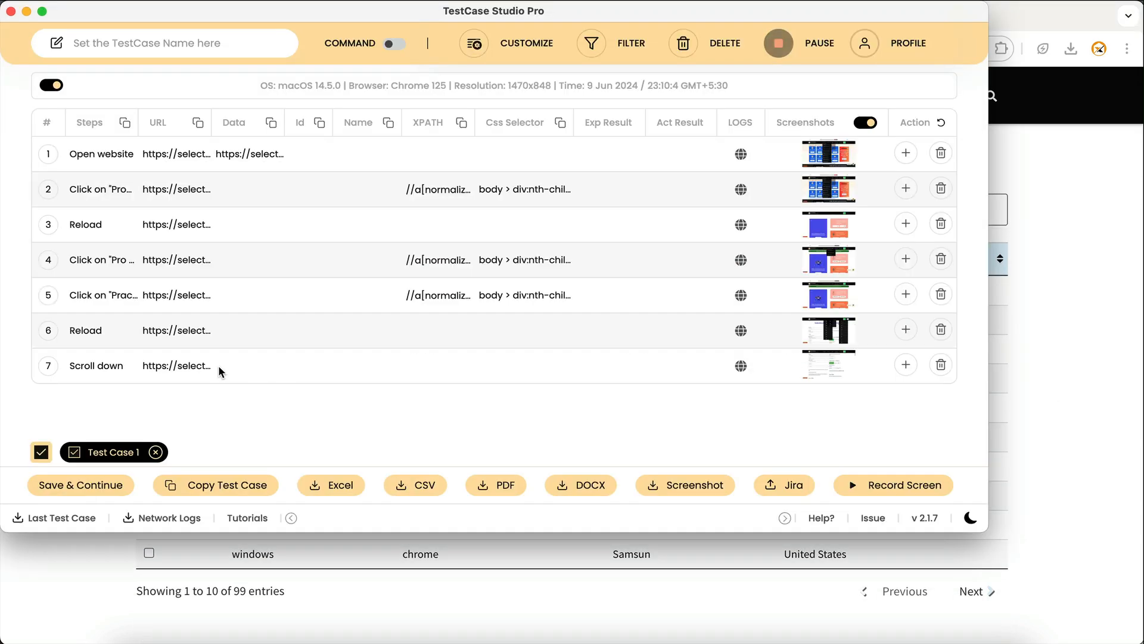
{"action": "left_click", "coordinate": [473, 43]}
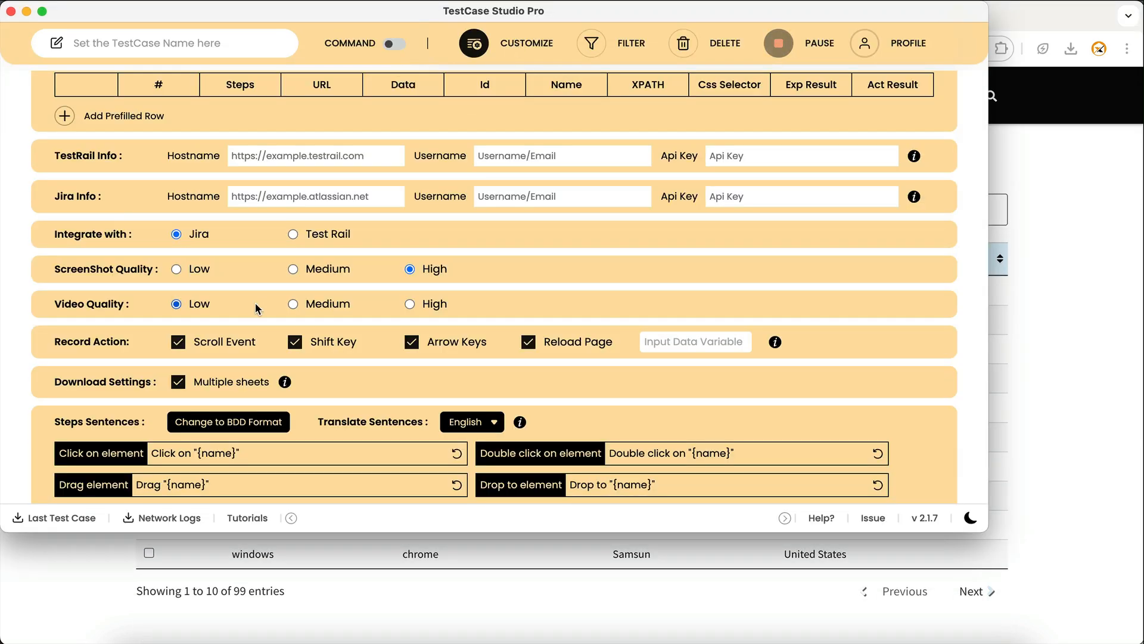
{"action": "left_click", "coordinate": [178, 342]}
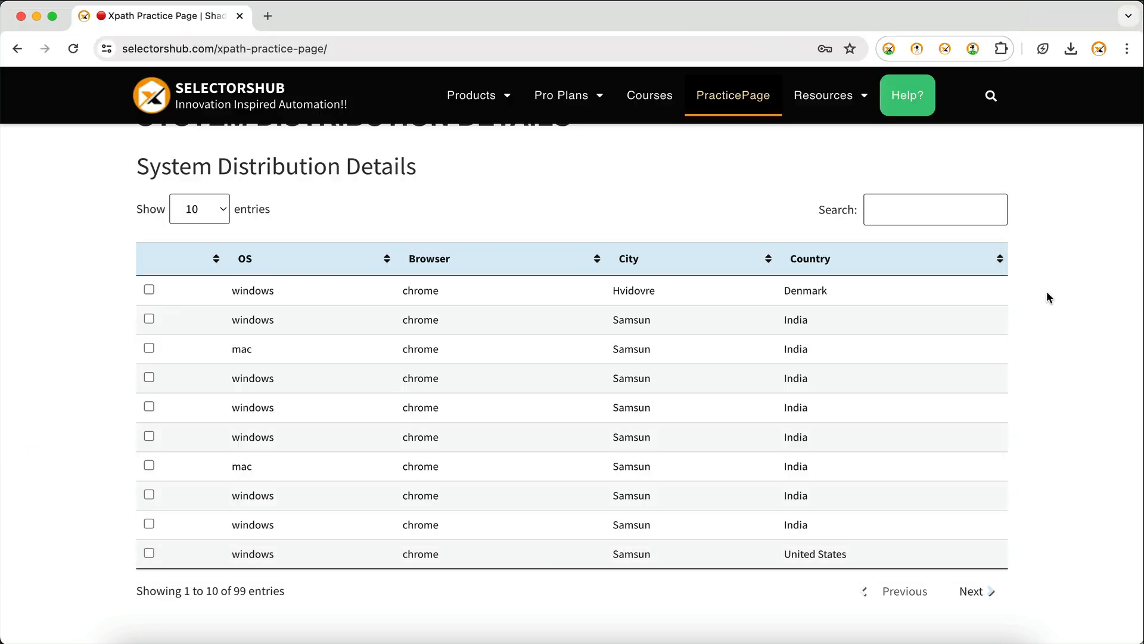
{"action": "scroll", "scroll_direction": "up", "scroll_amount": 3}
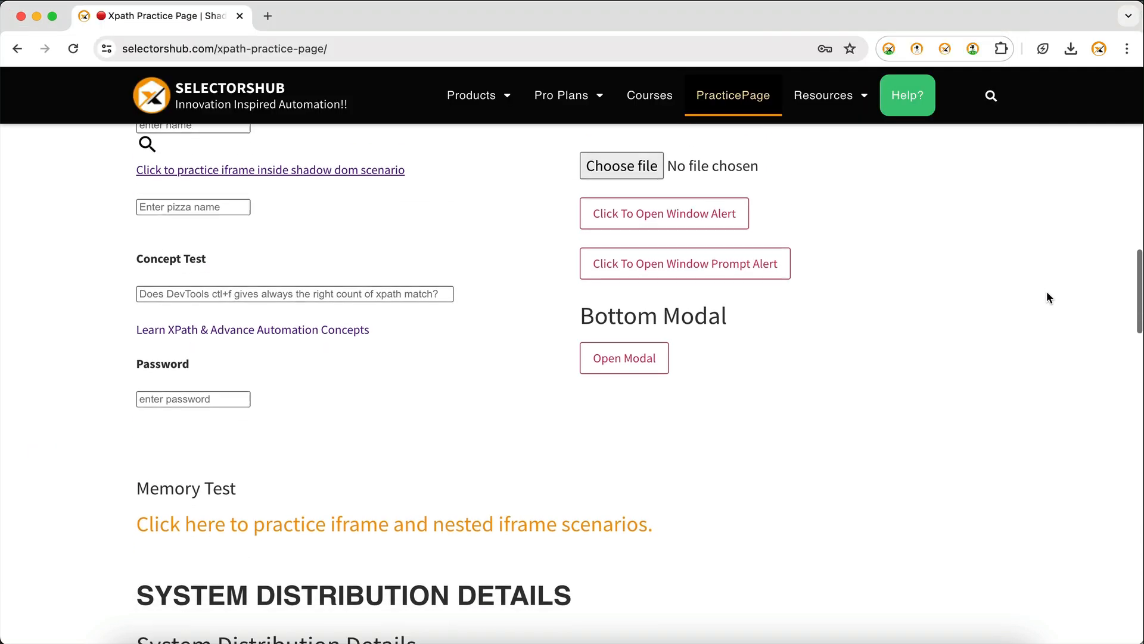
{"action": "scroll", "scroll_direction": "down", "scroll_amount": 3}
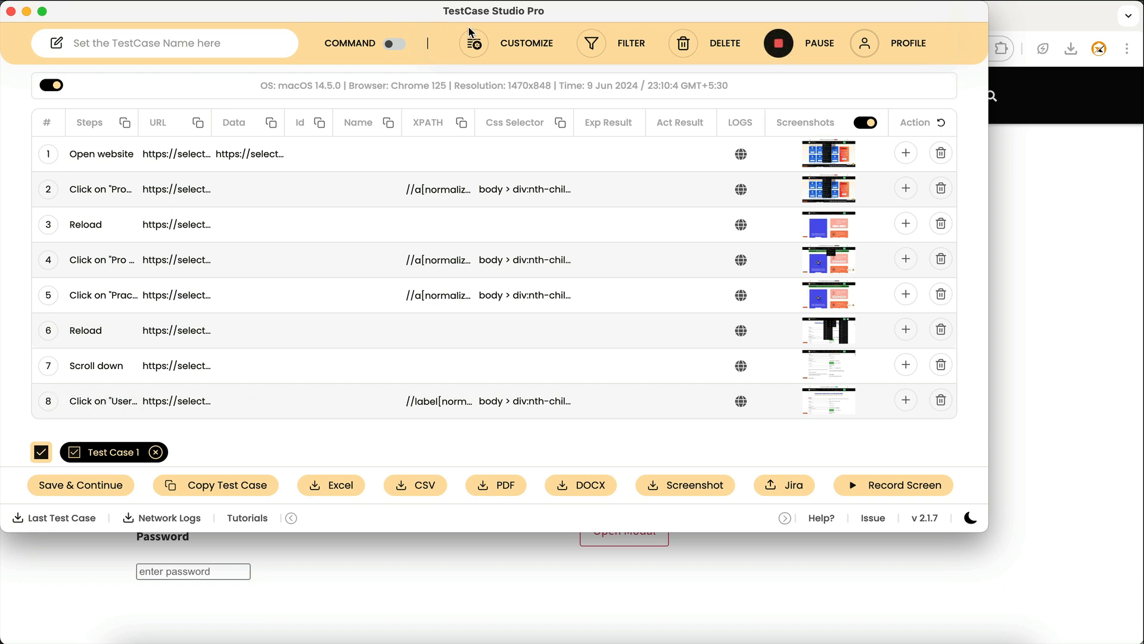
Step: In Customize, check Scroll Event, uncheck Reload Page, and close the app window
{"action": "left_click", "coordinate": [474, 43]}
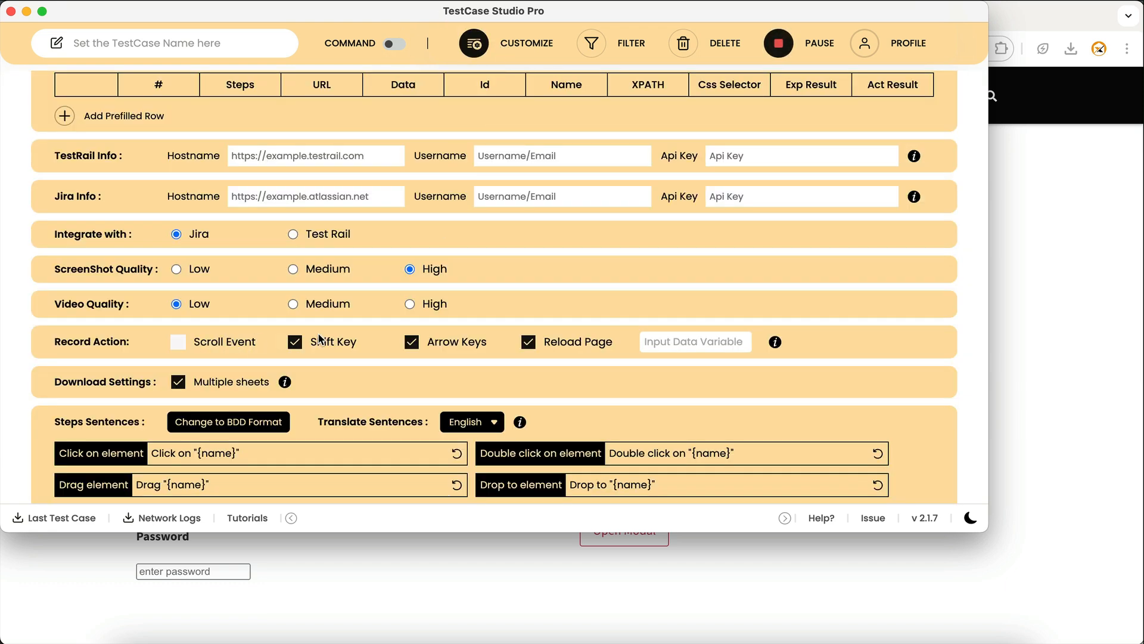
{"action": "mouse_move", "coordinate": [556, 350]}
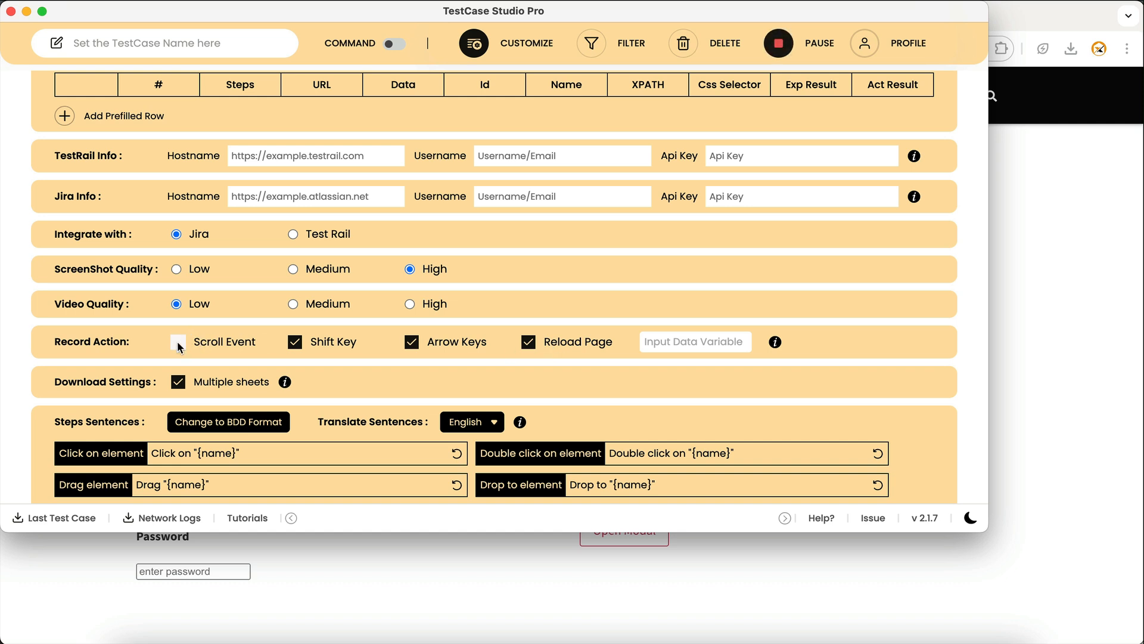
{"action": "left_click", "coordinate": [178, 342]}
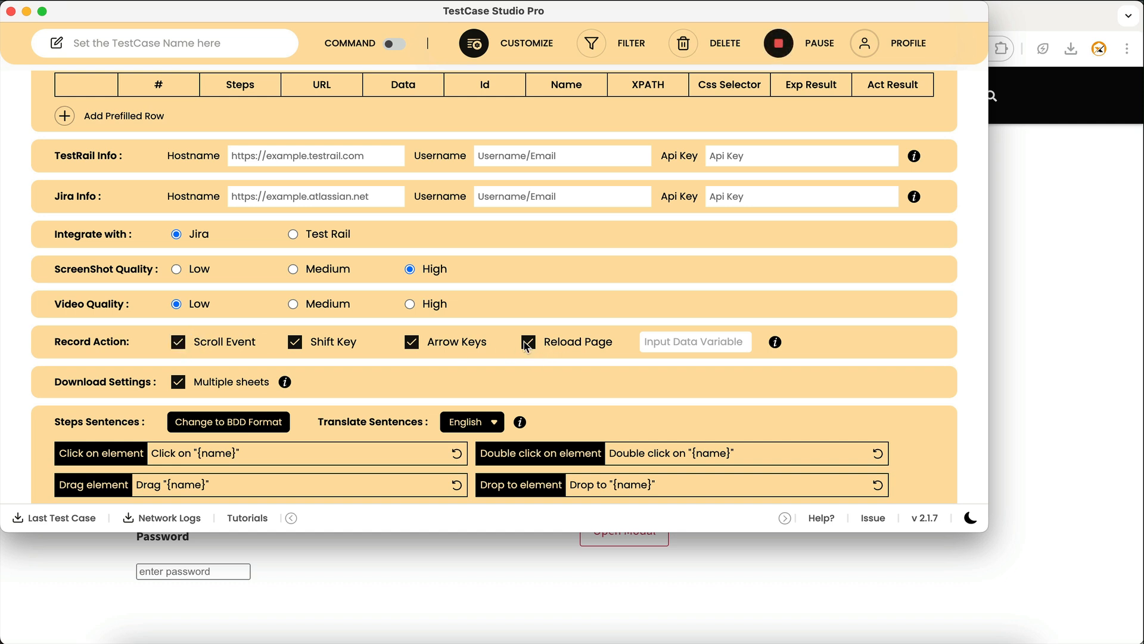
{"action": "left_click", "coordinate": [527, 342]}
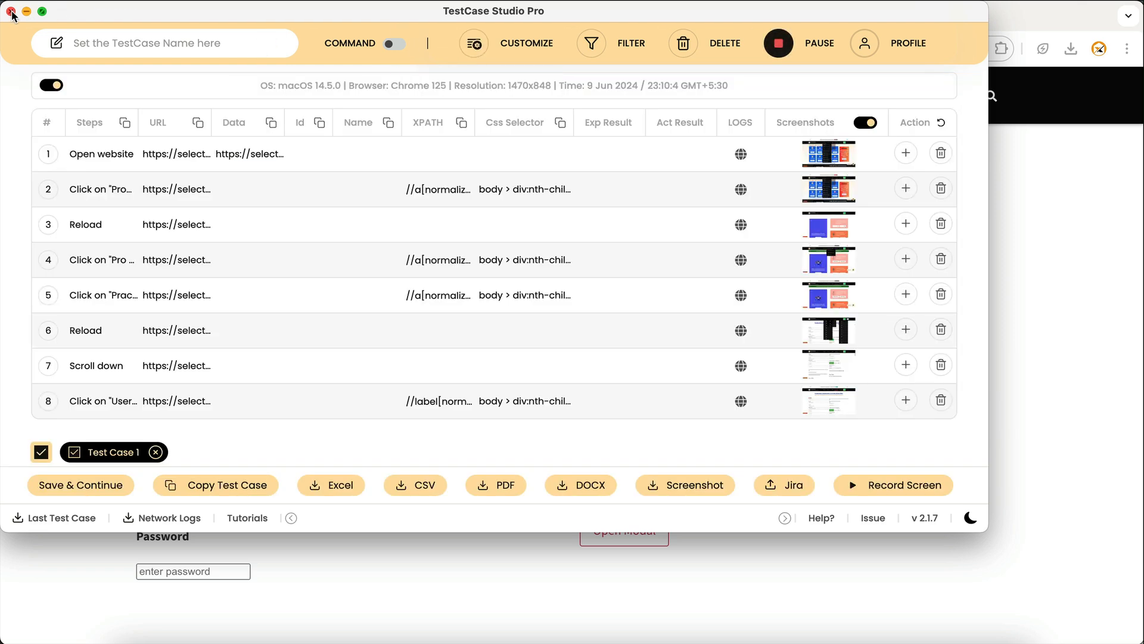
{"action": "left_click", "coordinate": [11, 11]}
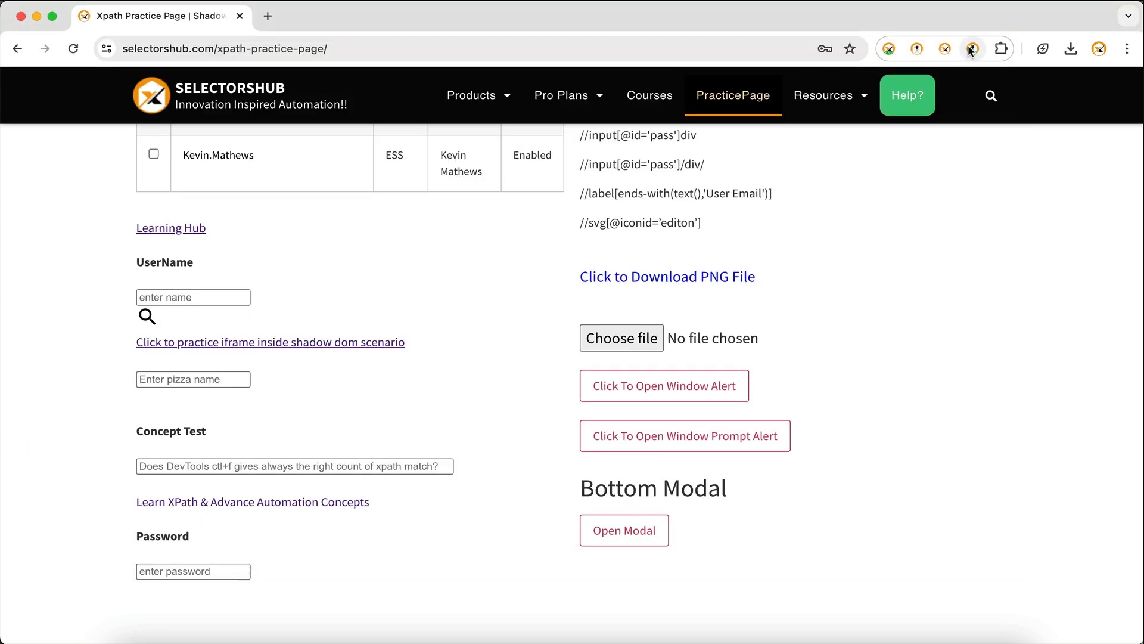
Step: Reopen the recorder and check Customize twice to confirm Reload Page stays unchecked
{"action": "left_click", "coordinate": [973, 49]}
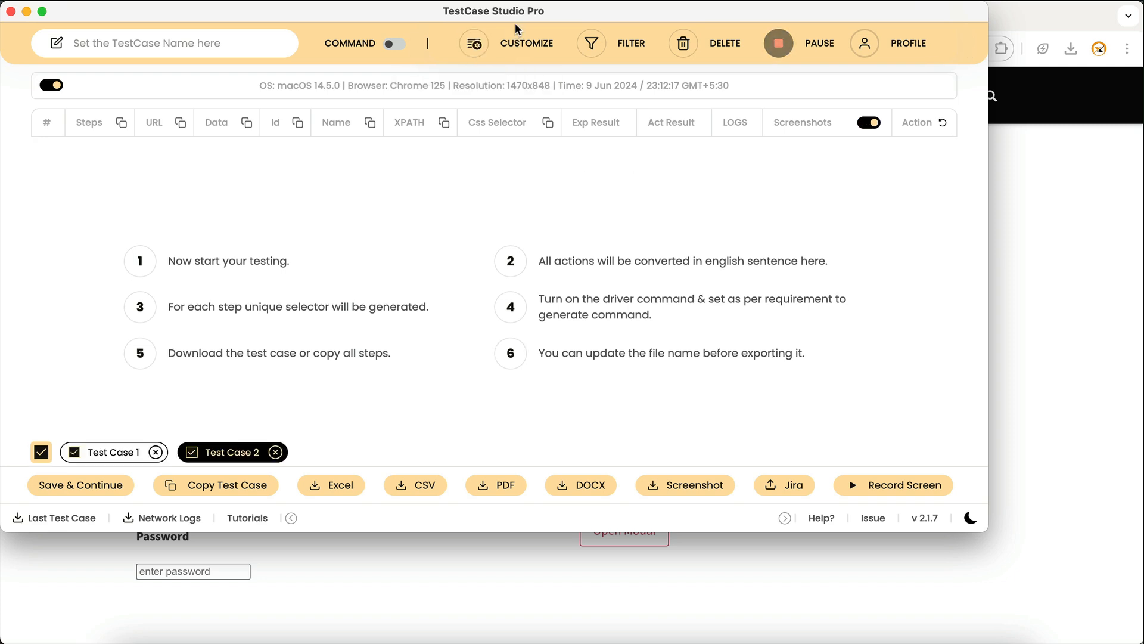
{"action": "left_click", "coordinate": [474, 43]}
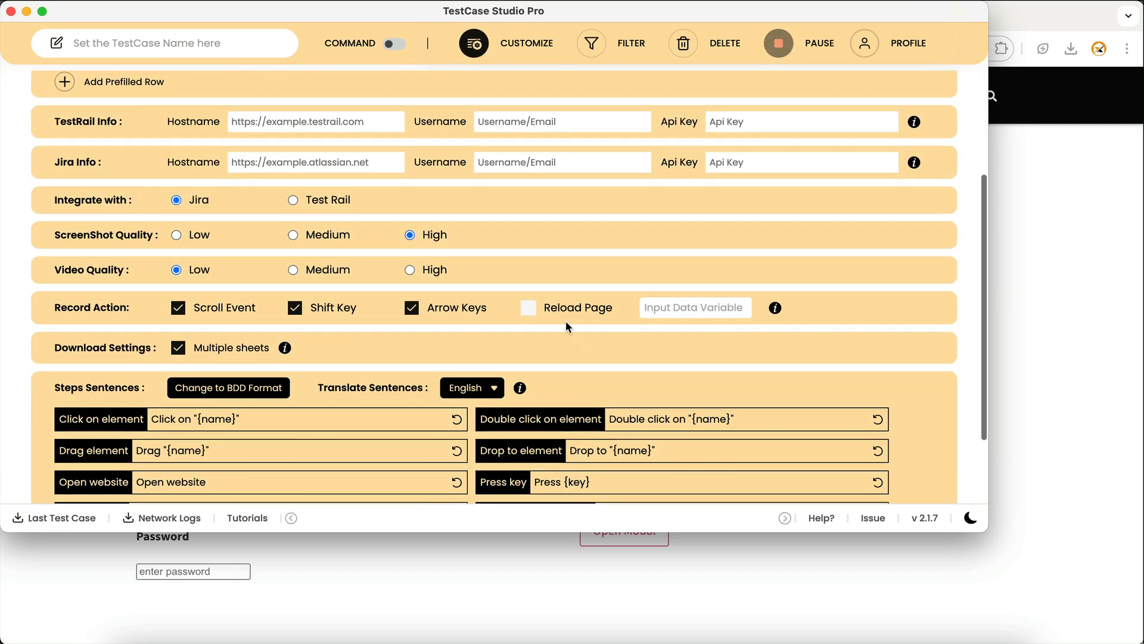
{"action": "mouse_move", "coordinate": [543, 315]}
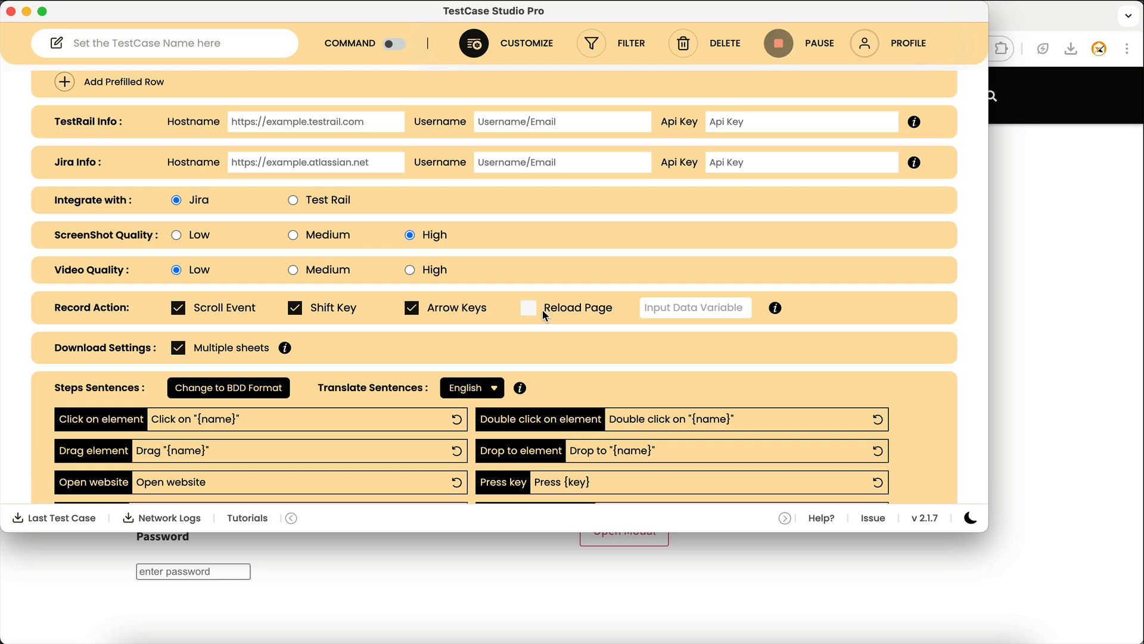
{"action": "left_click", "coordinate": [473, 43]}
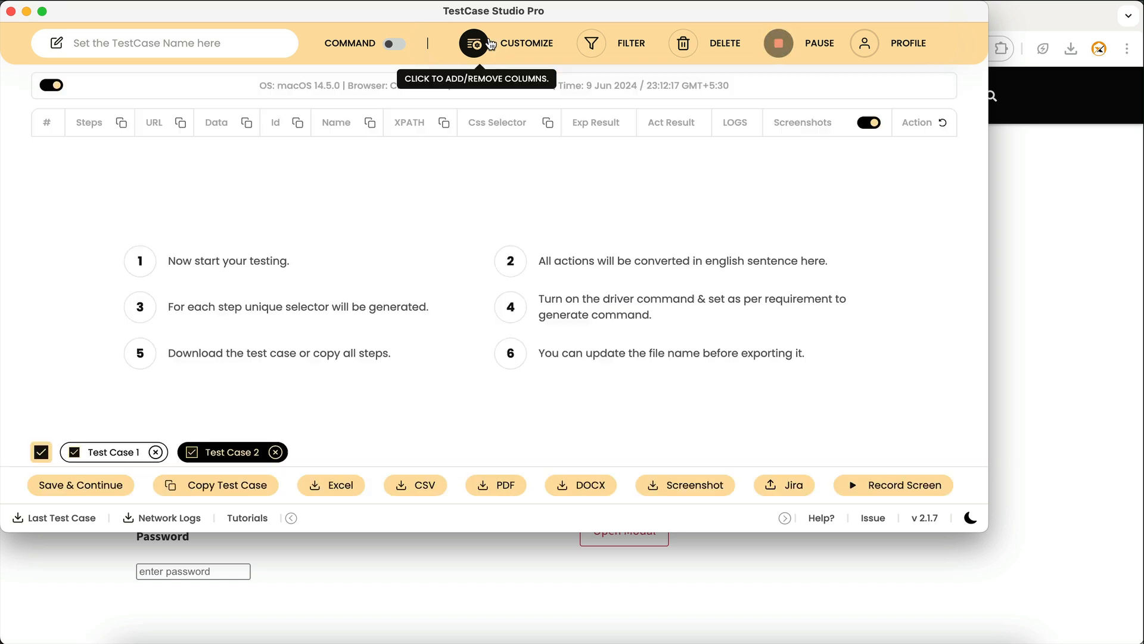
{"action": "mouse_move", "coordinate": [498, 54]}
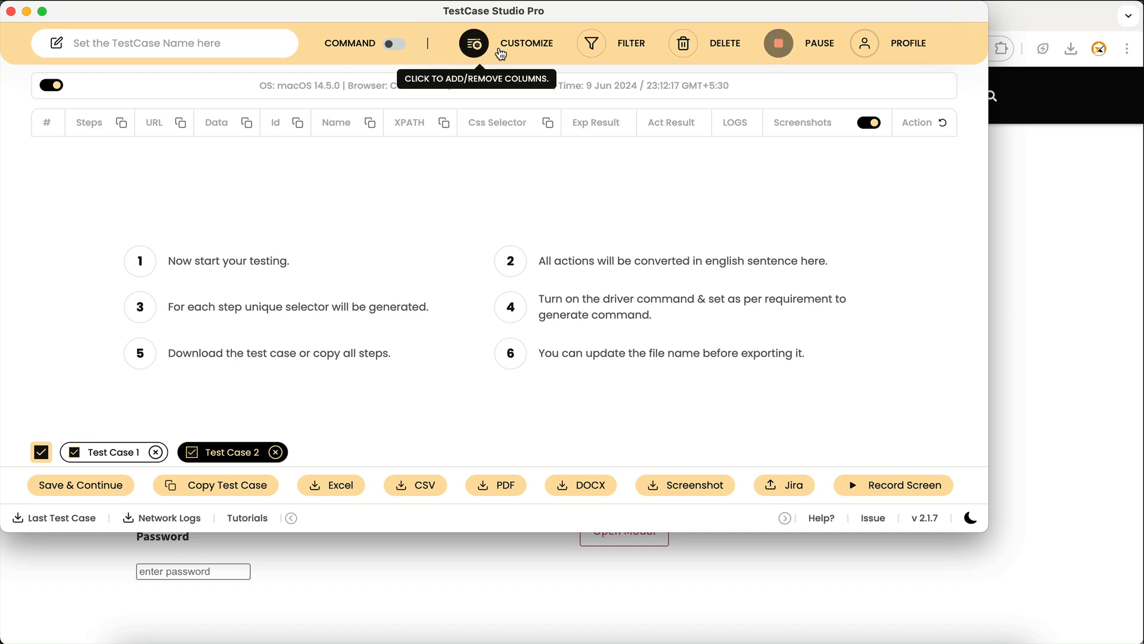
{"action": "left_click", "coordinate": [474, 43]}
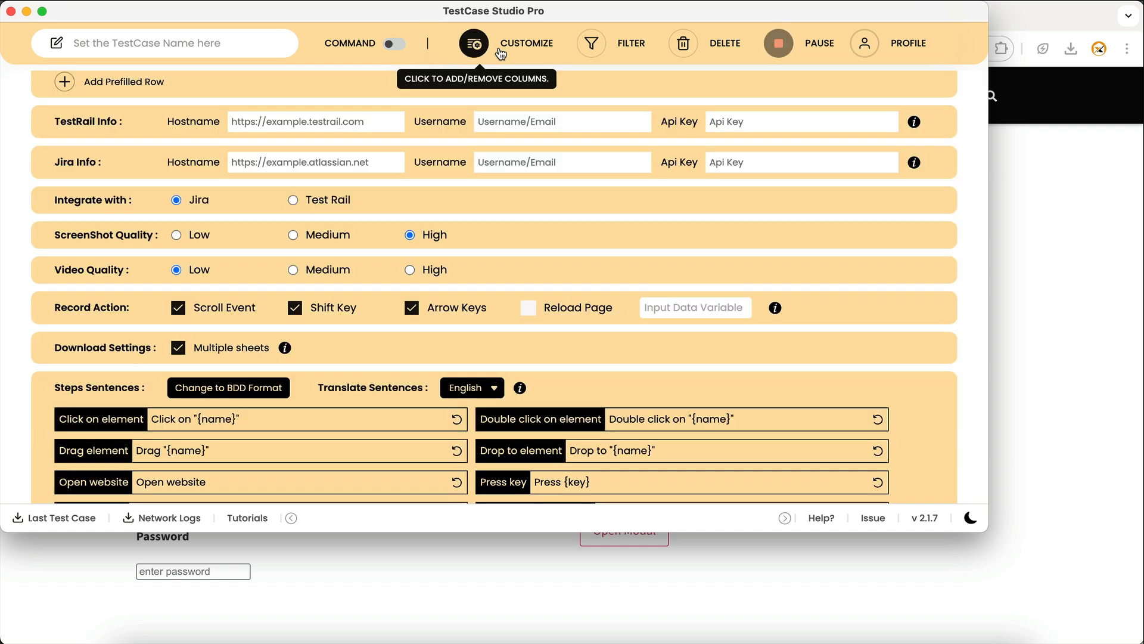